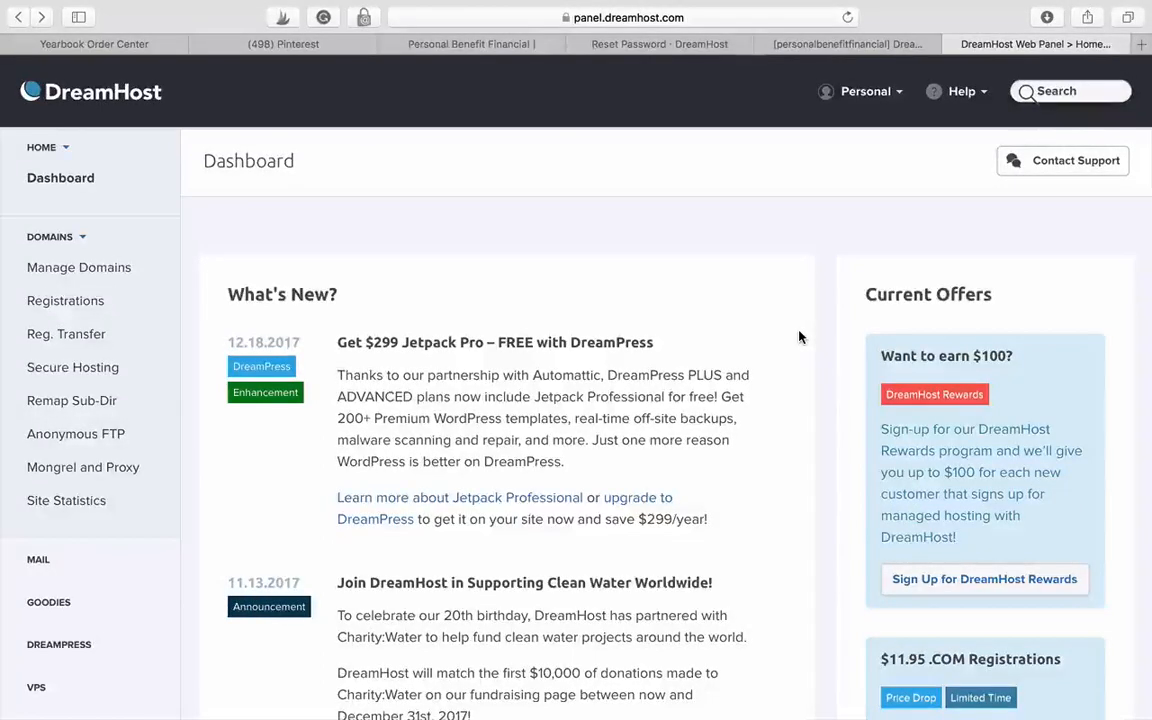
pyautogui.moveTo(79, 267)
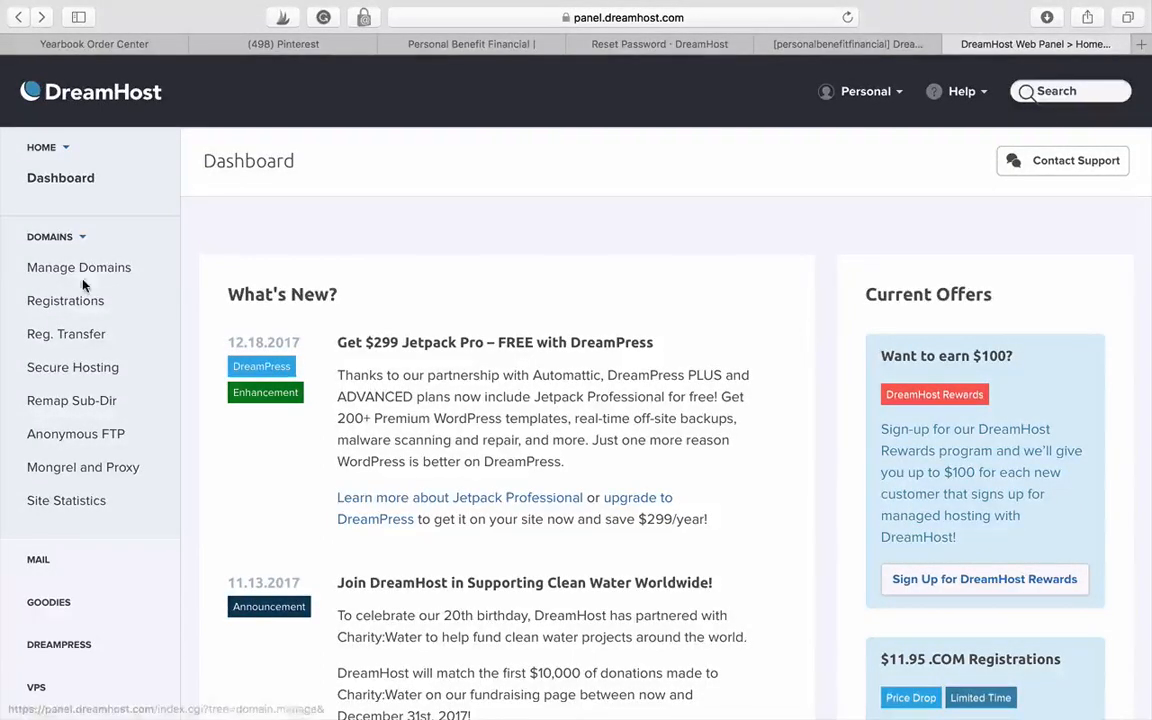
# Step: Open Manage Domains and follow the DNS link for pbfadvisors.com
pyautogui.click(79, 267)
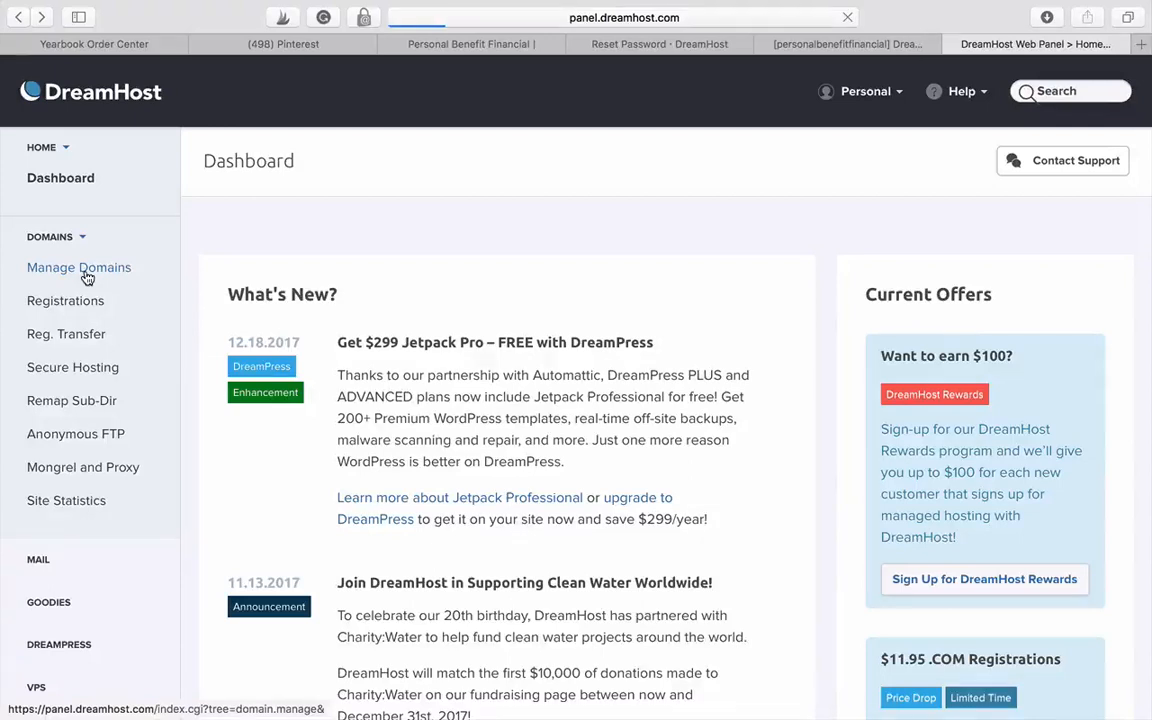
pyautogui.click(79, 267)
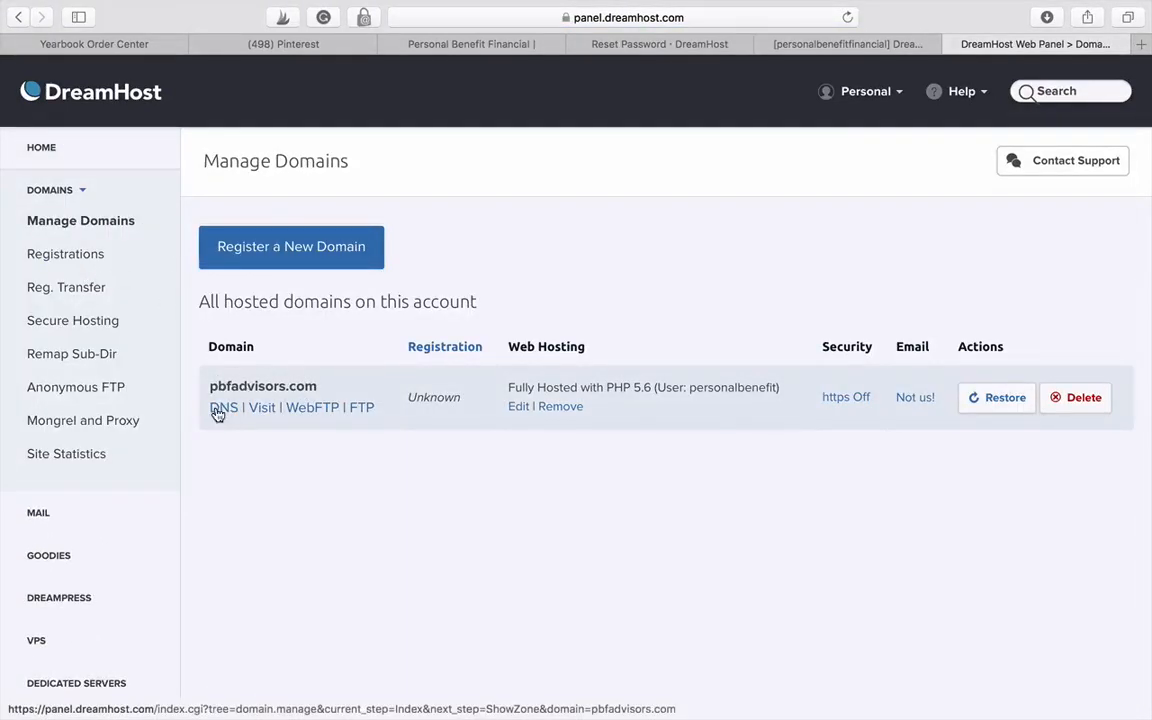
pyautogui.click(222, 407)
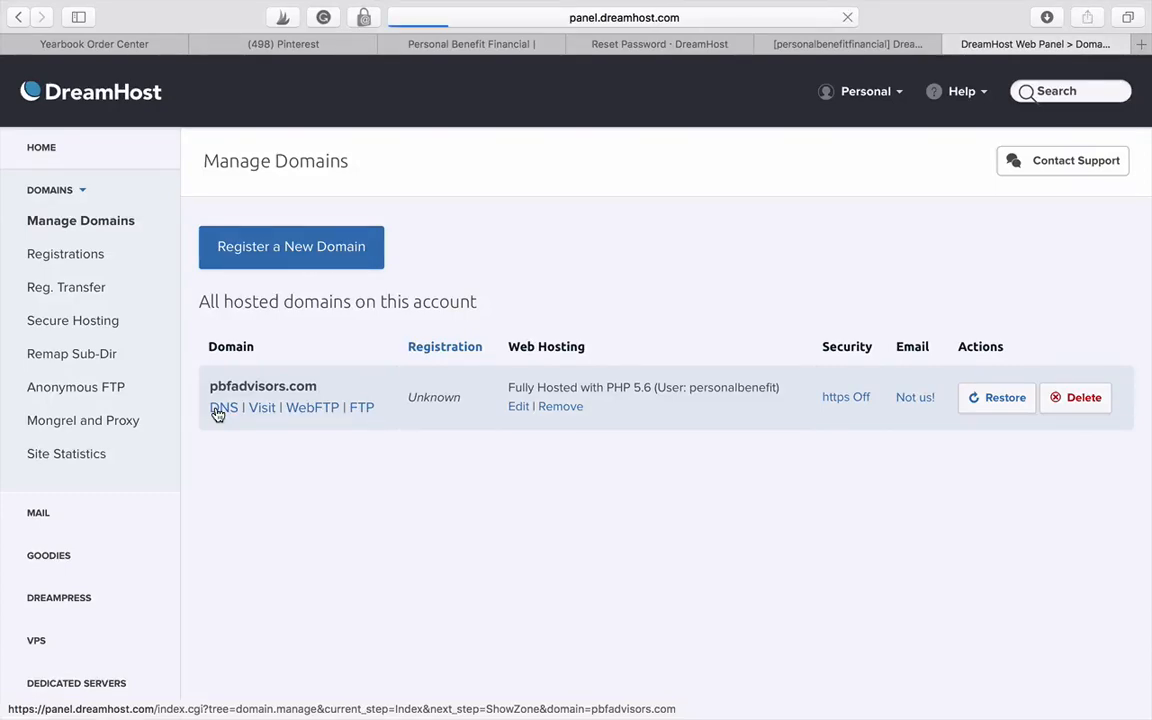
# Step: Open pbfadvisors.com's DNS page and review its custom and non-editable records
pyautogui.click(222, 407)
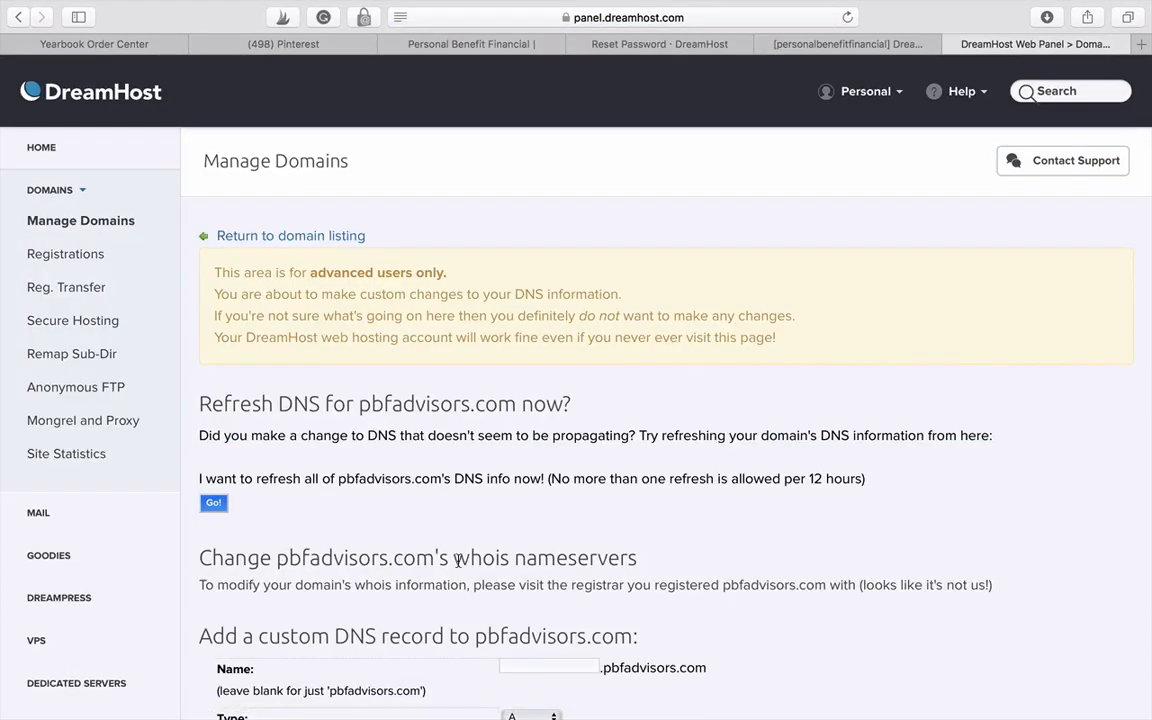
pyautogui.scroll(-3)
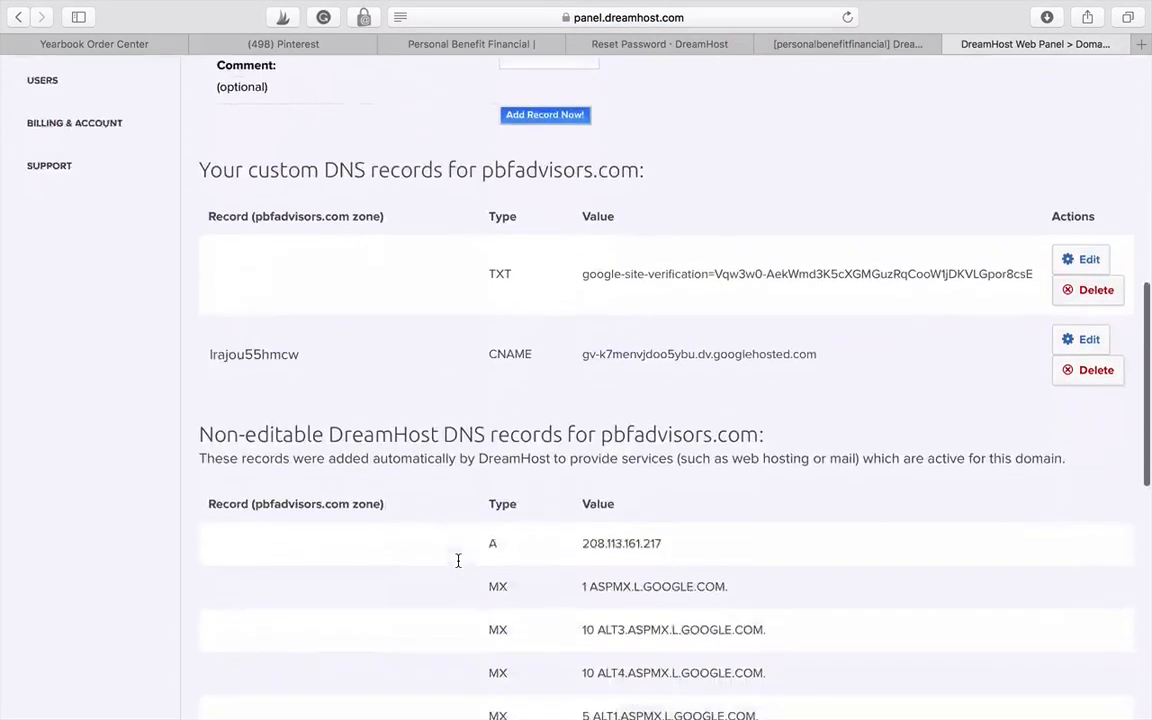
pyautogui.scroll(-3)
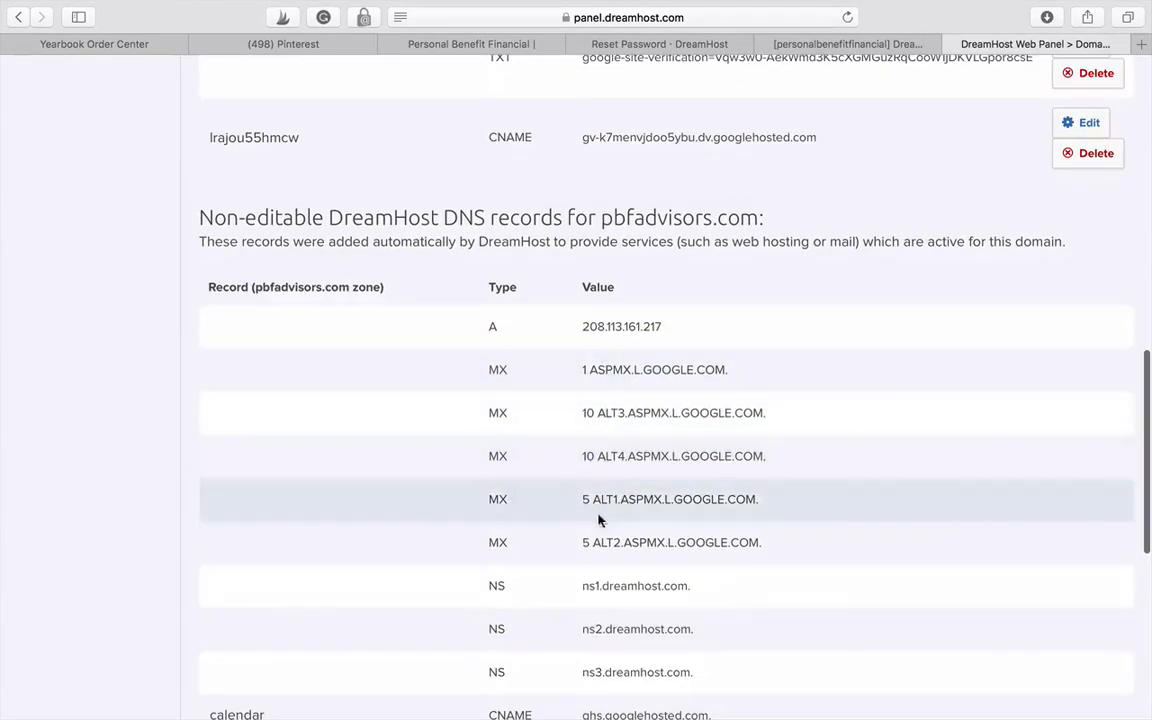
pyautogui.scroll(3)
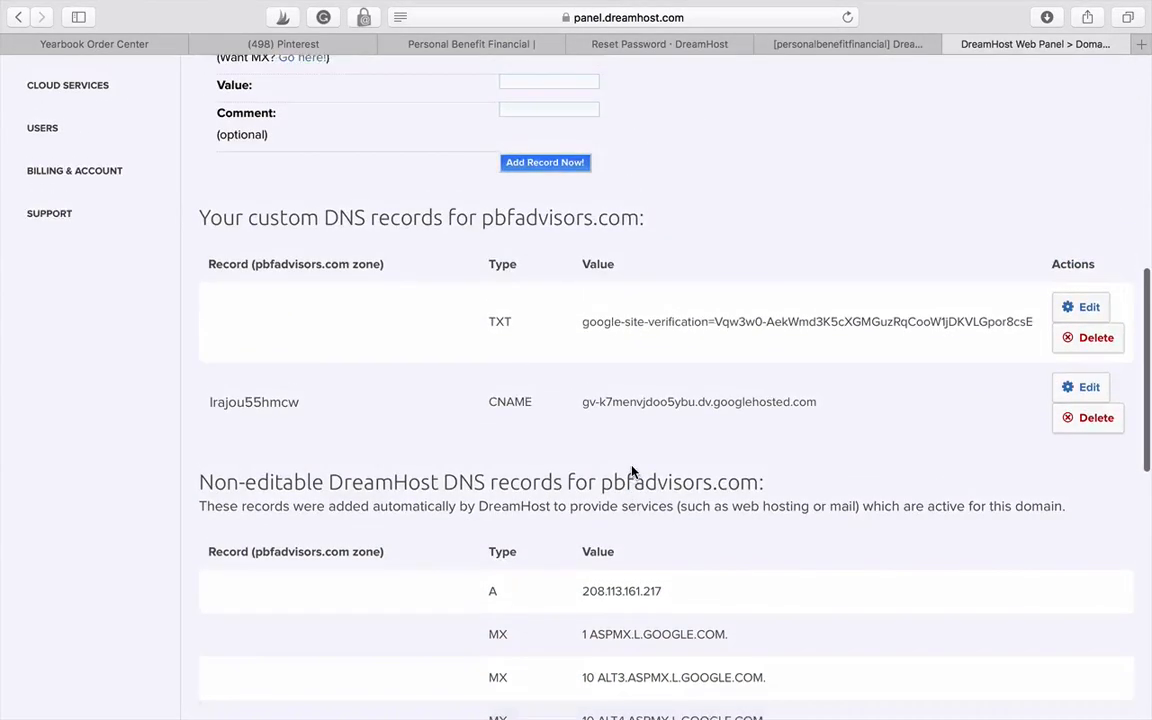
pyautogui.scroll(-3)
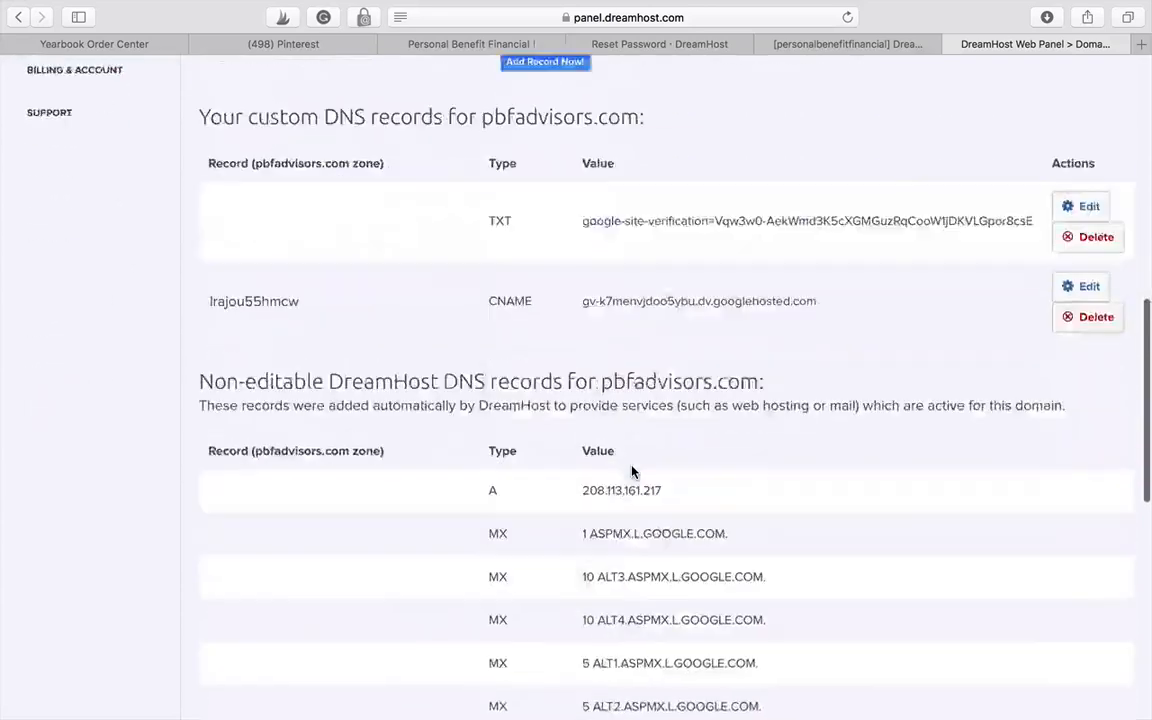
pyautogui.scroll(-3)
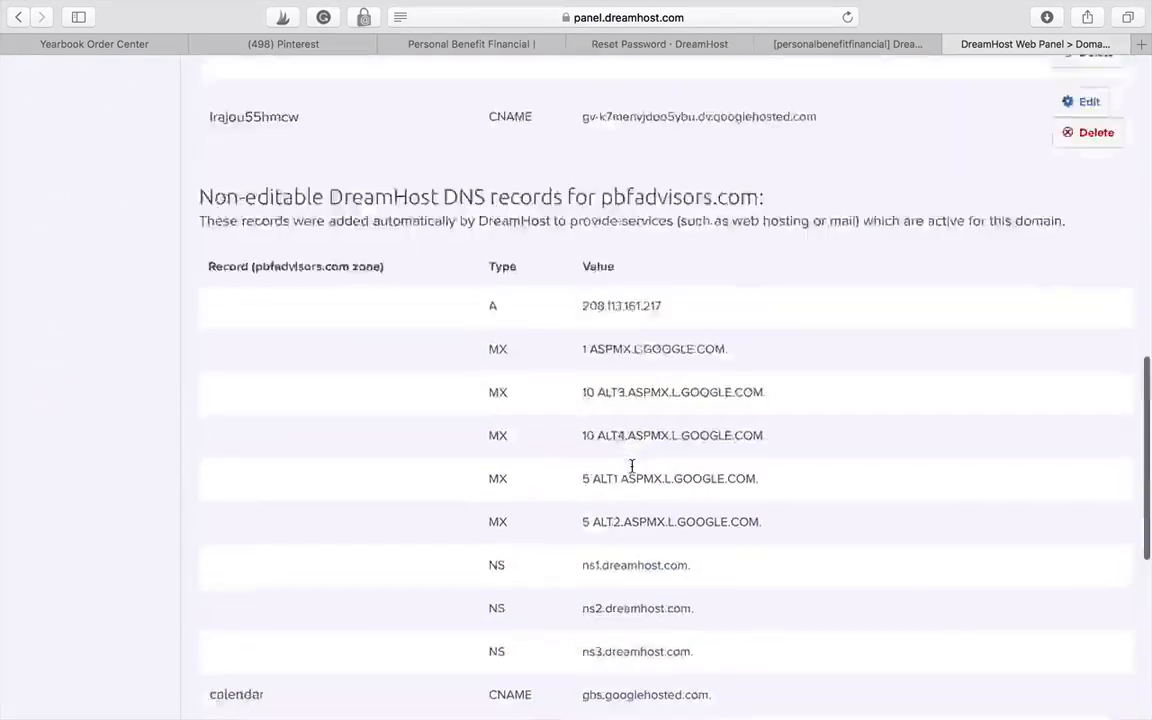
pyautogui.scroll(3)
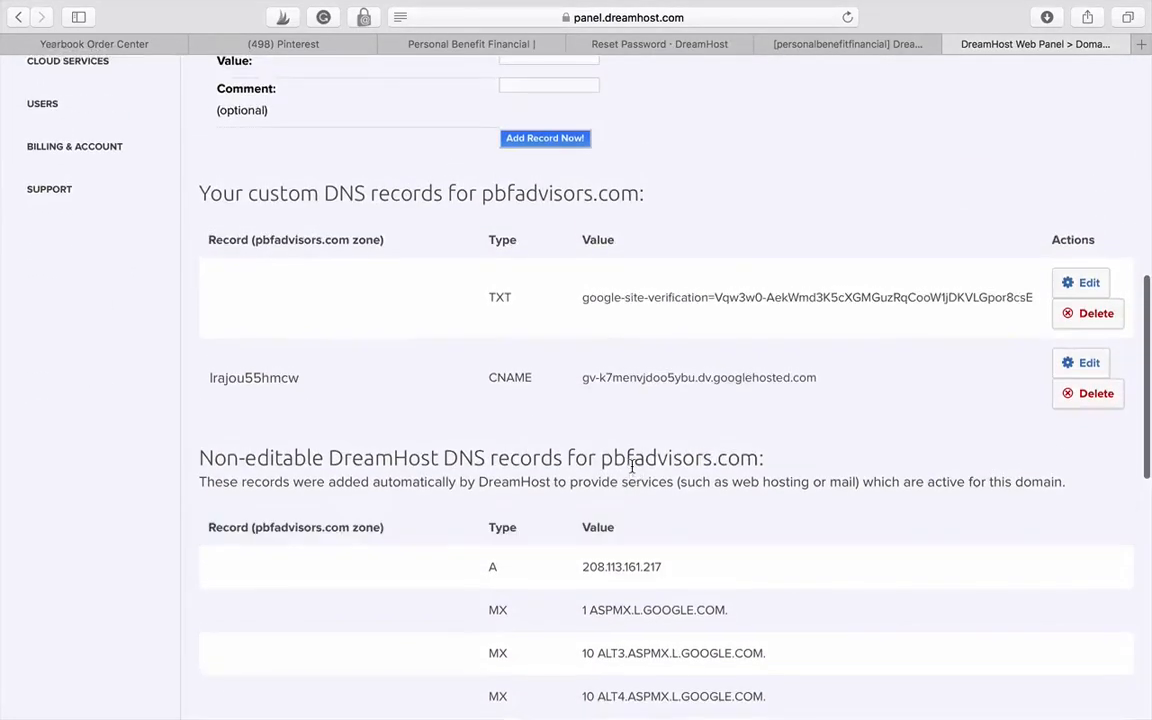
pyautogui.scroll(3)
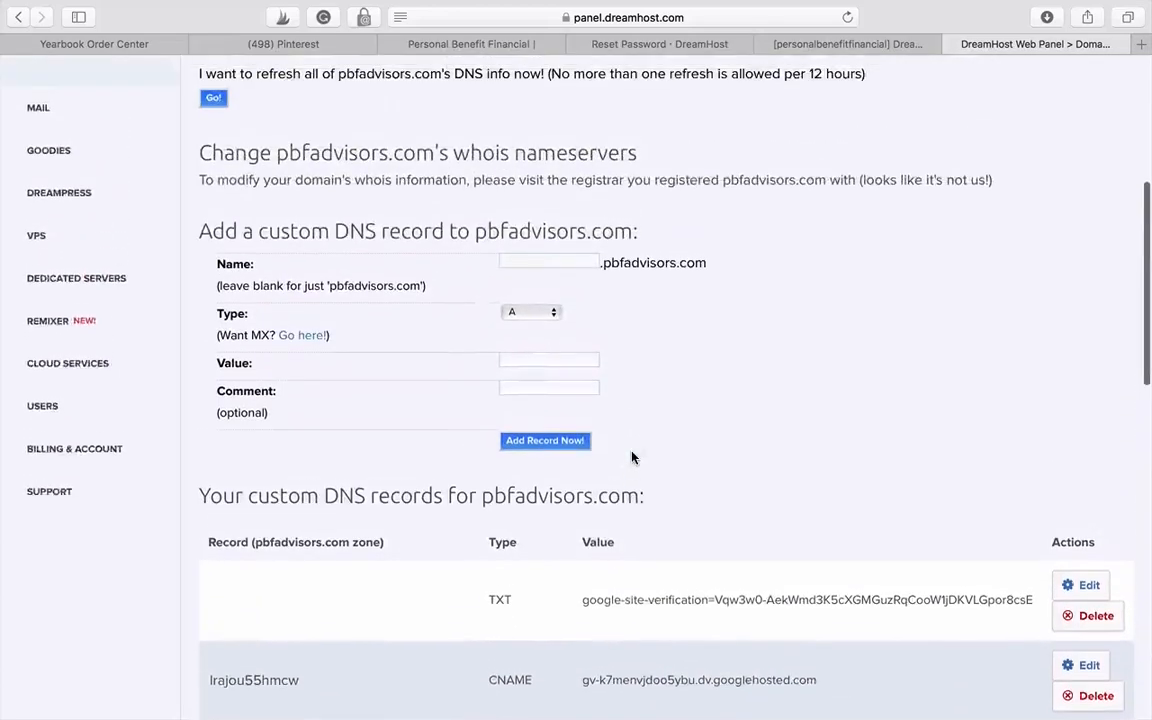
pyautogui.scroll(3)
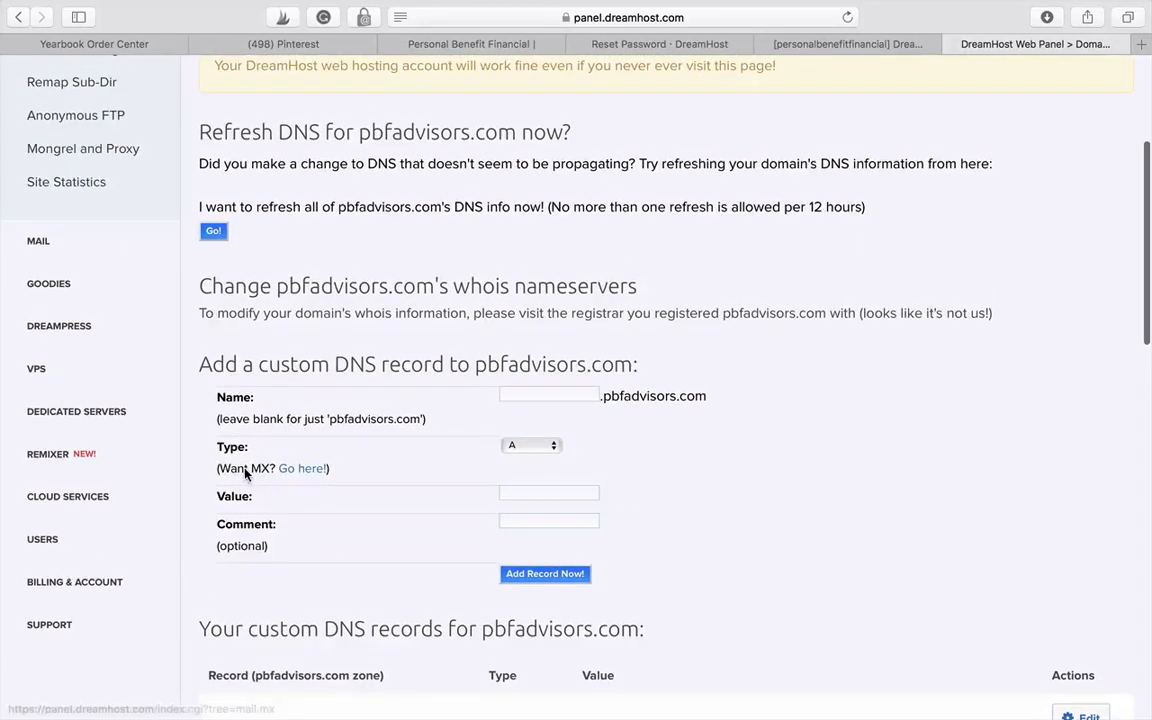
pyautogui.moveTo(302, 468)
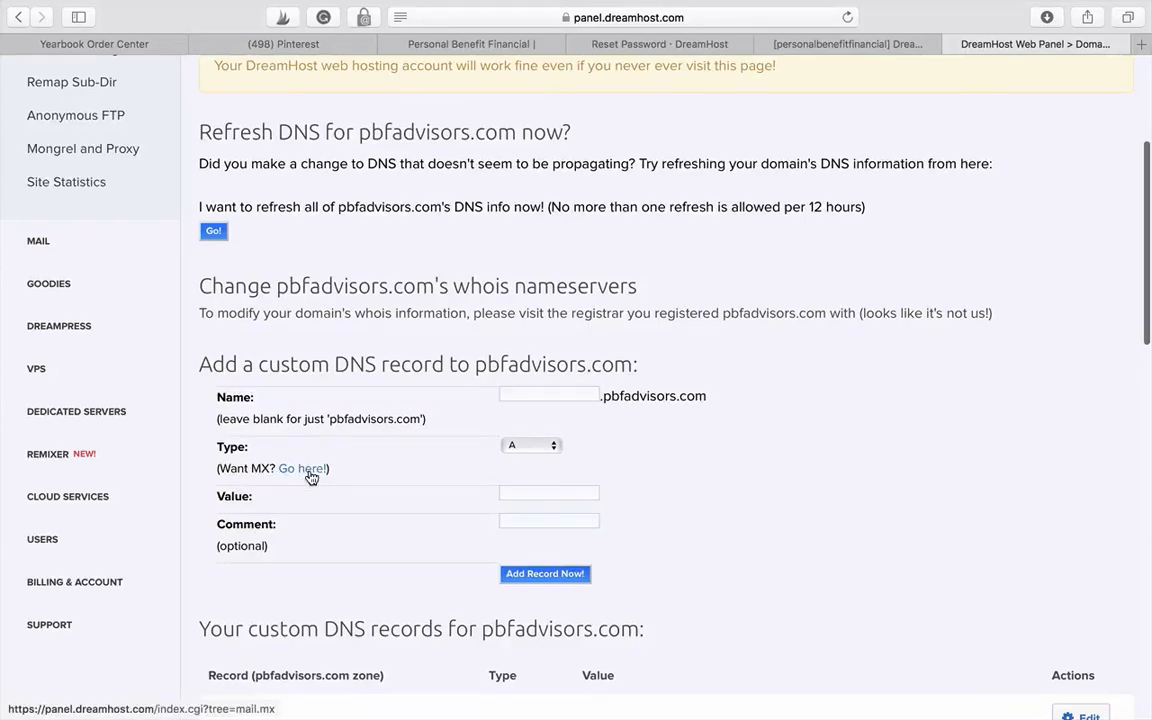
# Step: Follow the 'Want MX? Go here!' link to the Custom MX page
pyautogui.click(301, 468)
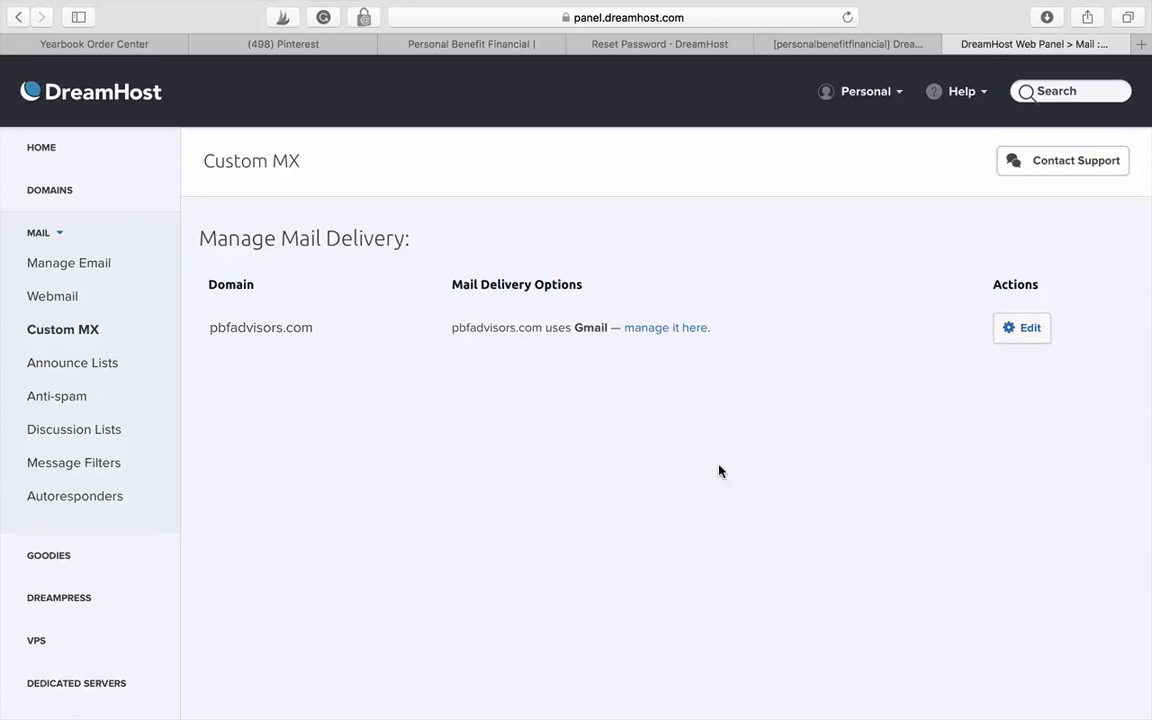
pyautogui.moveTo(320, 305)
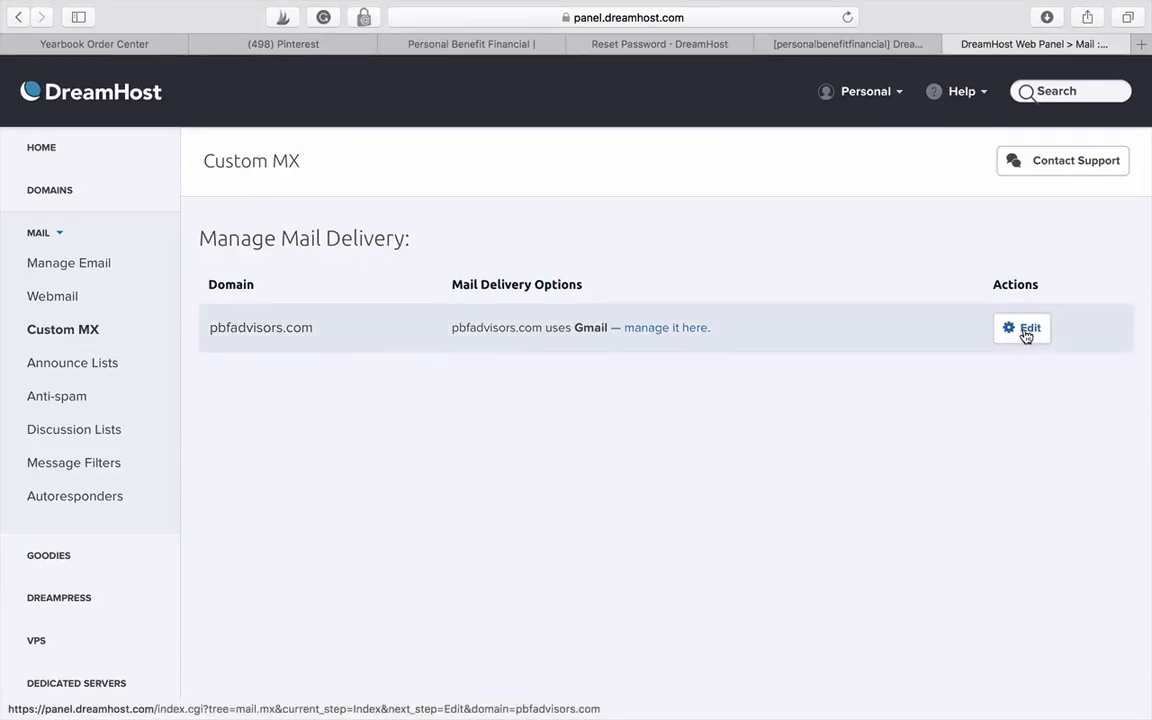
# Step: Edit pbfadvisors.com's mail settings and save the five Google ASPMX servers as custom MX records
pyautogui.click(1022, 327)
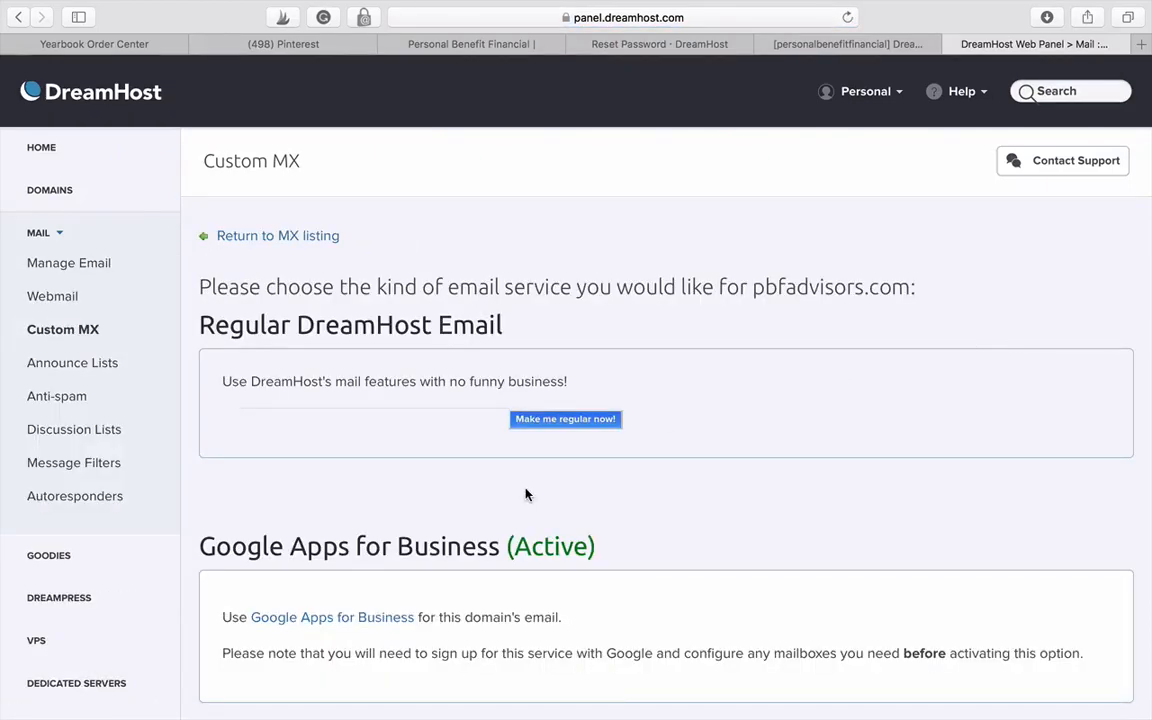
pyautogui.scroll(-3)
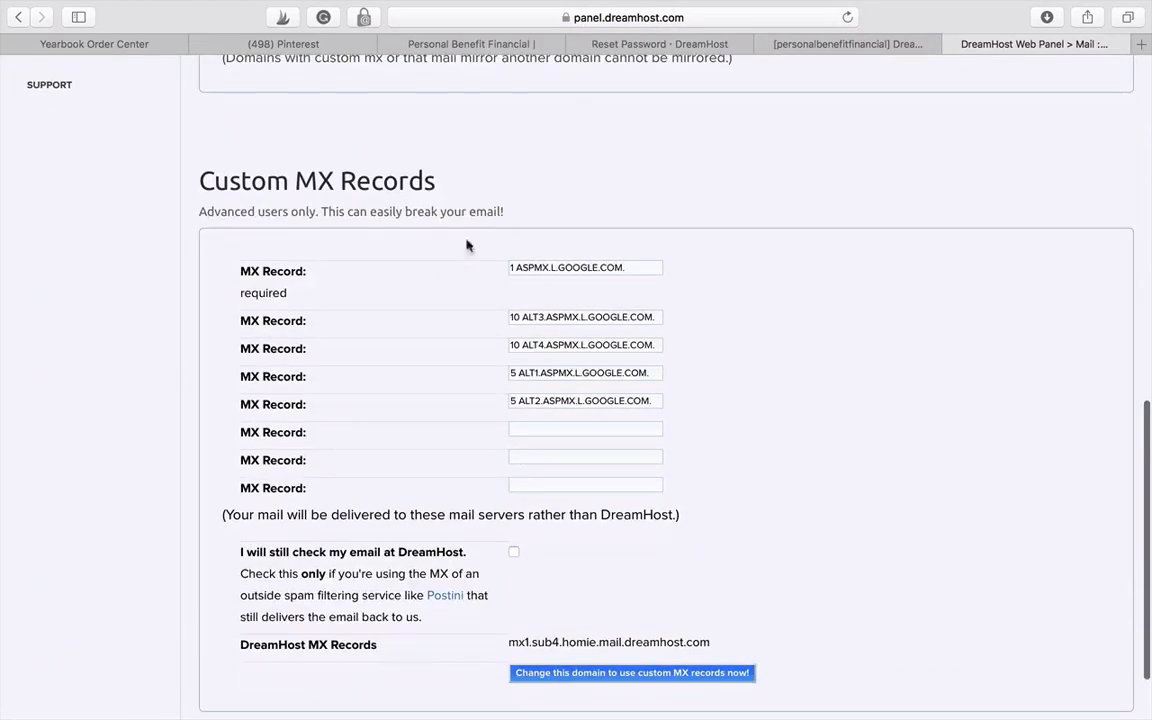
pyautogui.scroll(3)
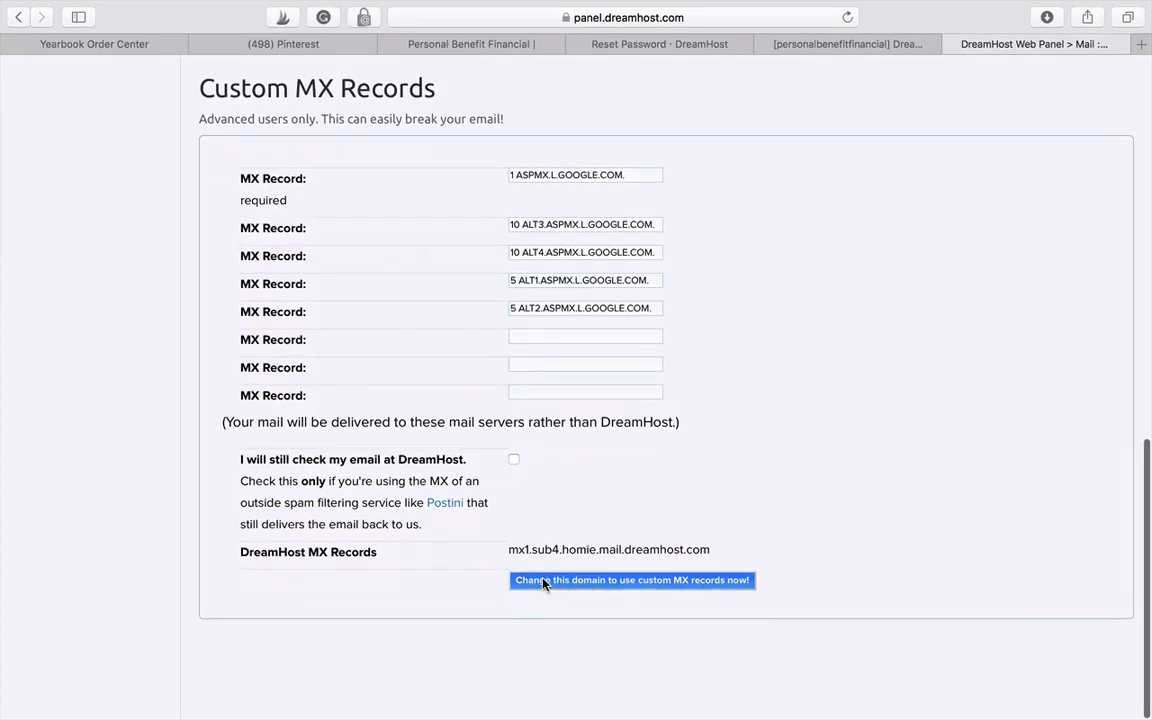
pyautogui.moveTo(650, 588)
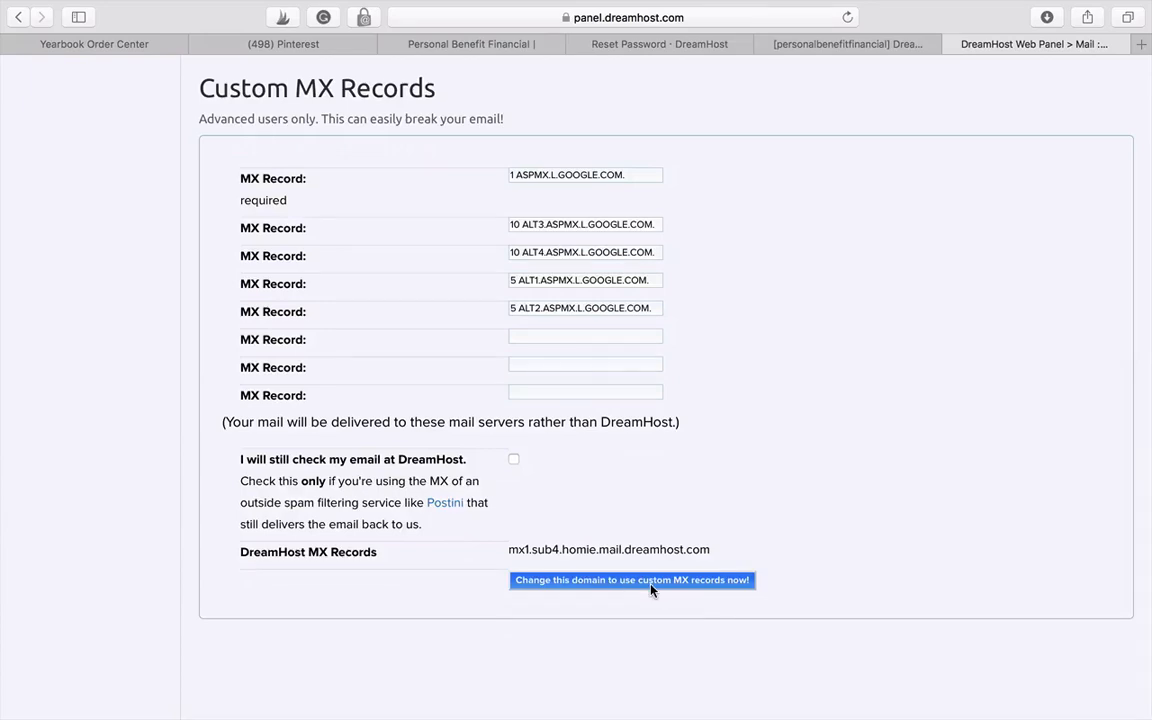
pyautogui.click(631, 580)
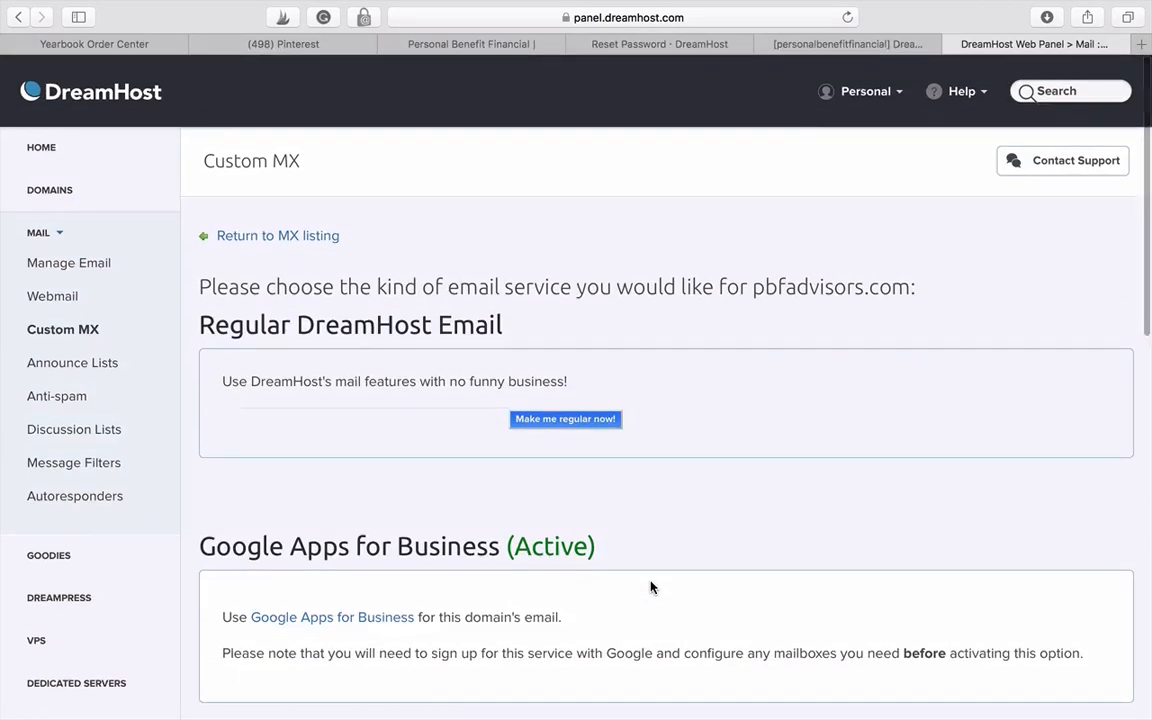